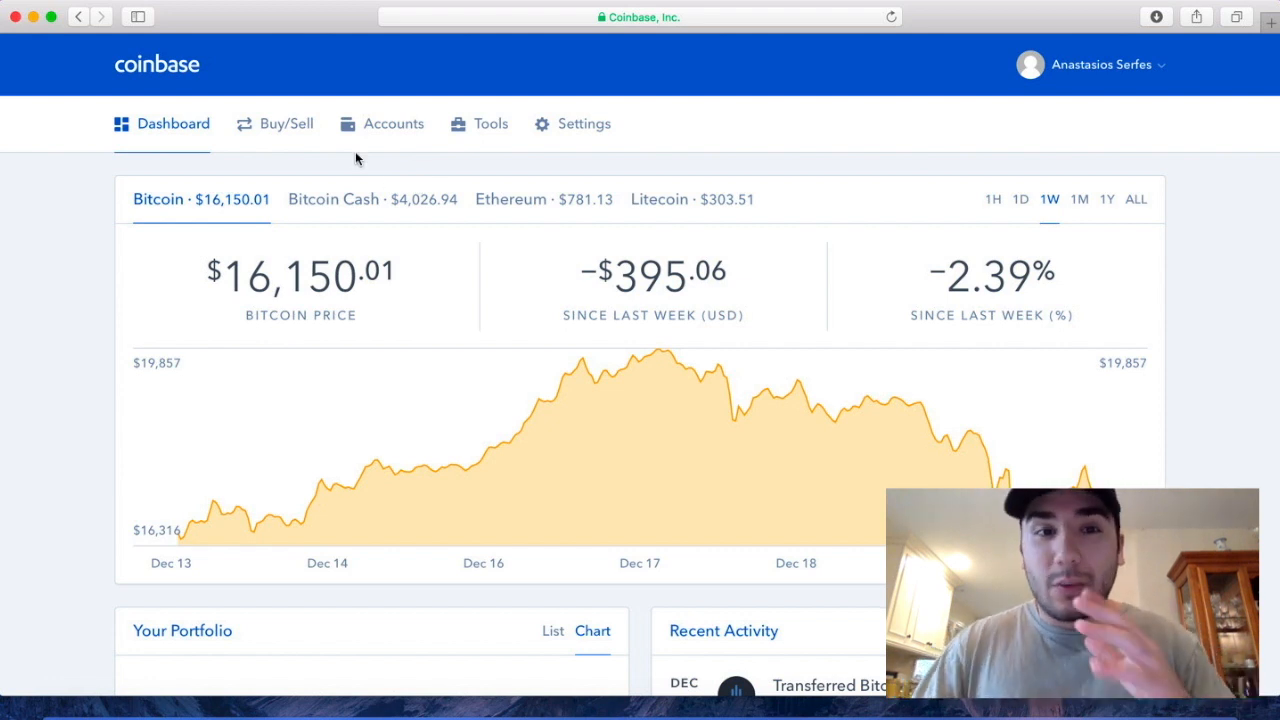
# Show the BTC, BCH, ETH and LTC wallet list with BTC transaction history
pyautogui.click(393, 123)
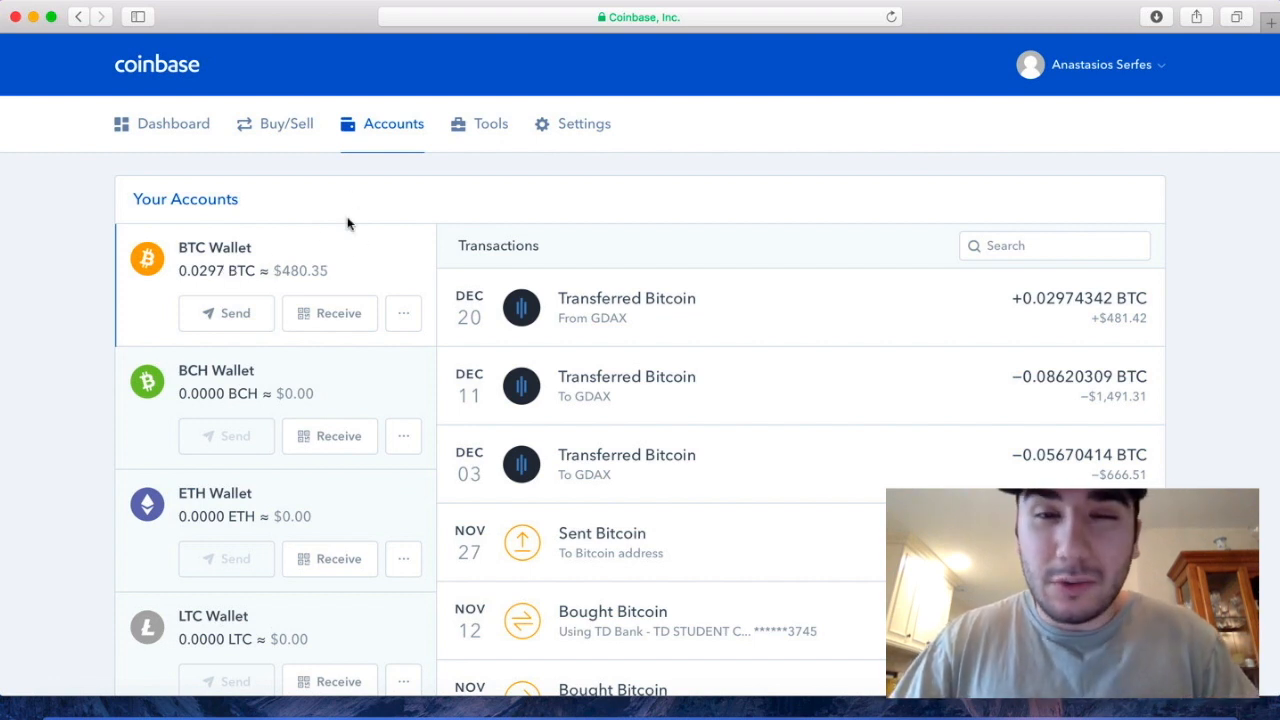
pyautogui.moveTo(309, 245)
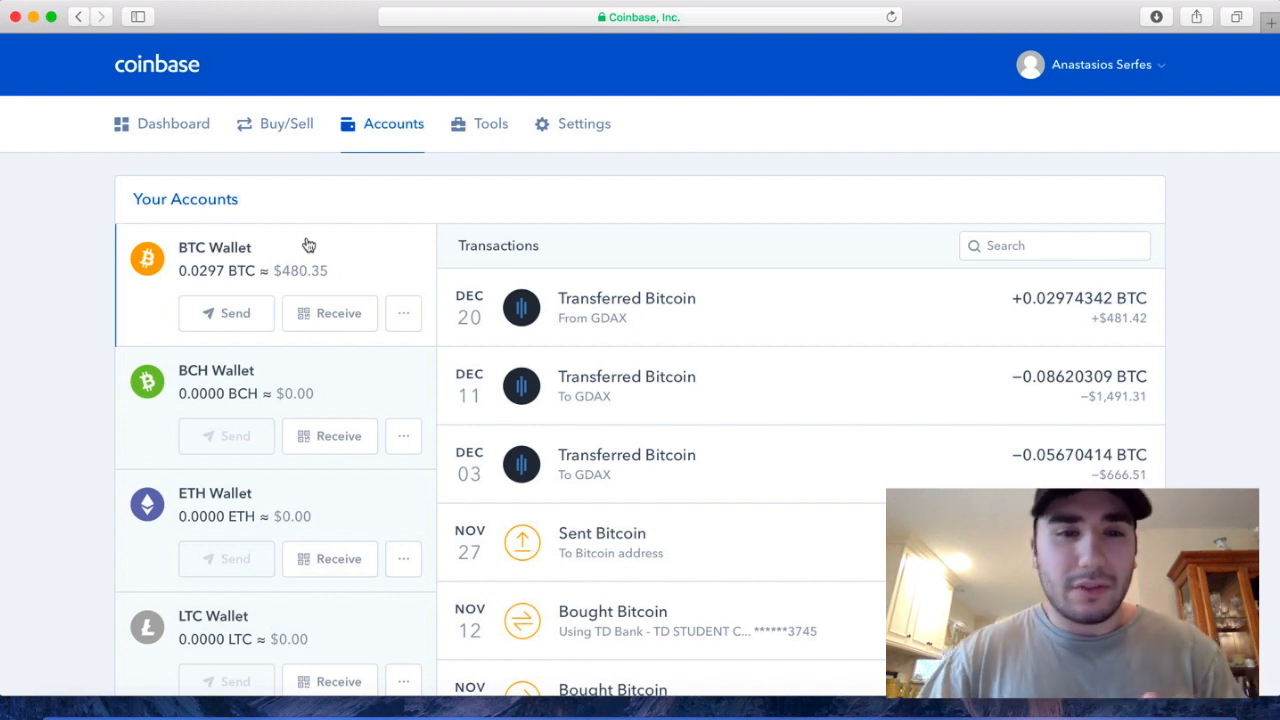
pyautogui.moveTo(325, 128)
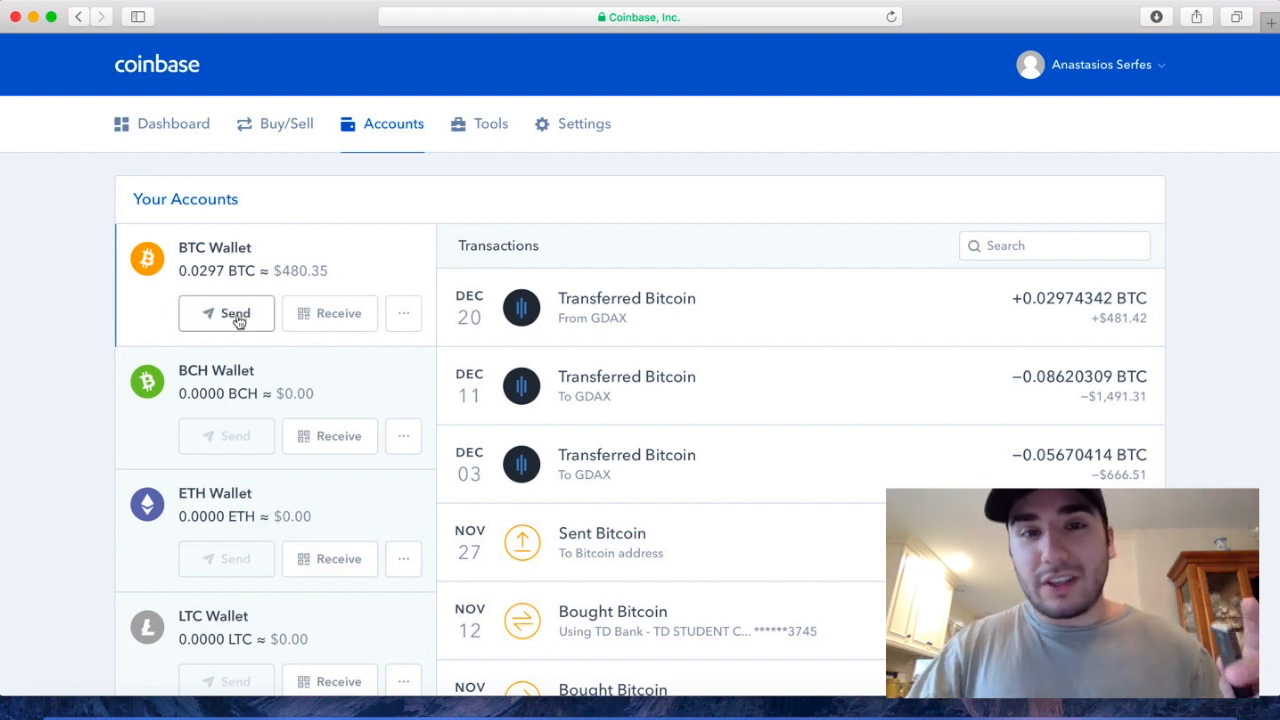
# Begin a Bitcoin send from the BTC Wallet
pyautogui.click(226, 313)
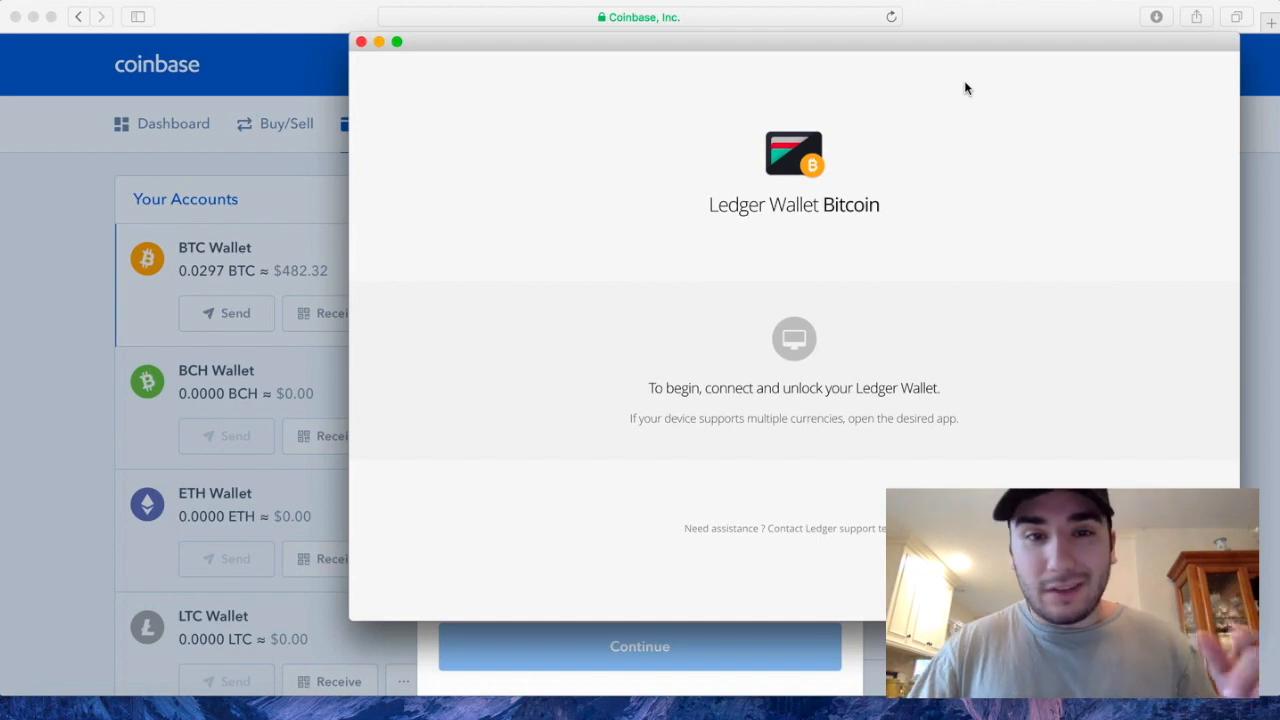
pyautogui.moveTo(847, 410)
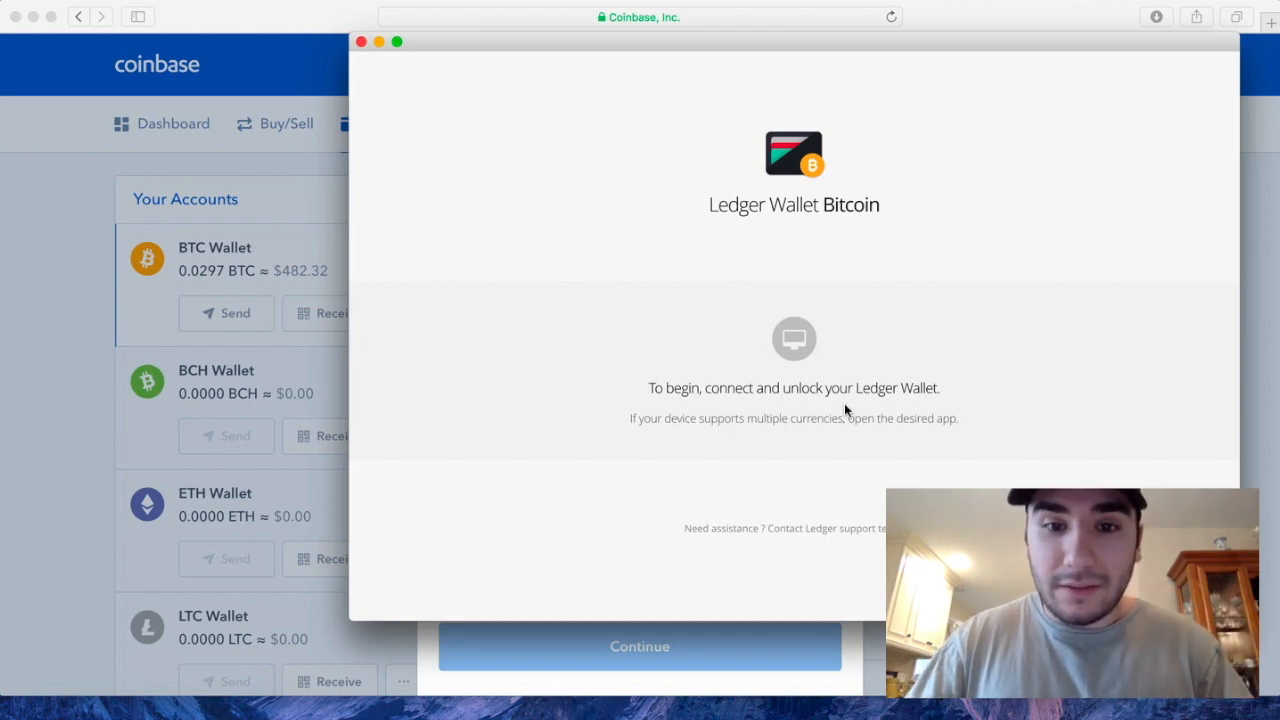
# Bring the Ledger Wallet Bitcoin window into focus for unlocking
pyautogui.click(639, 646)
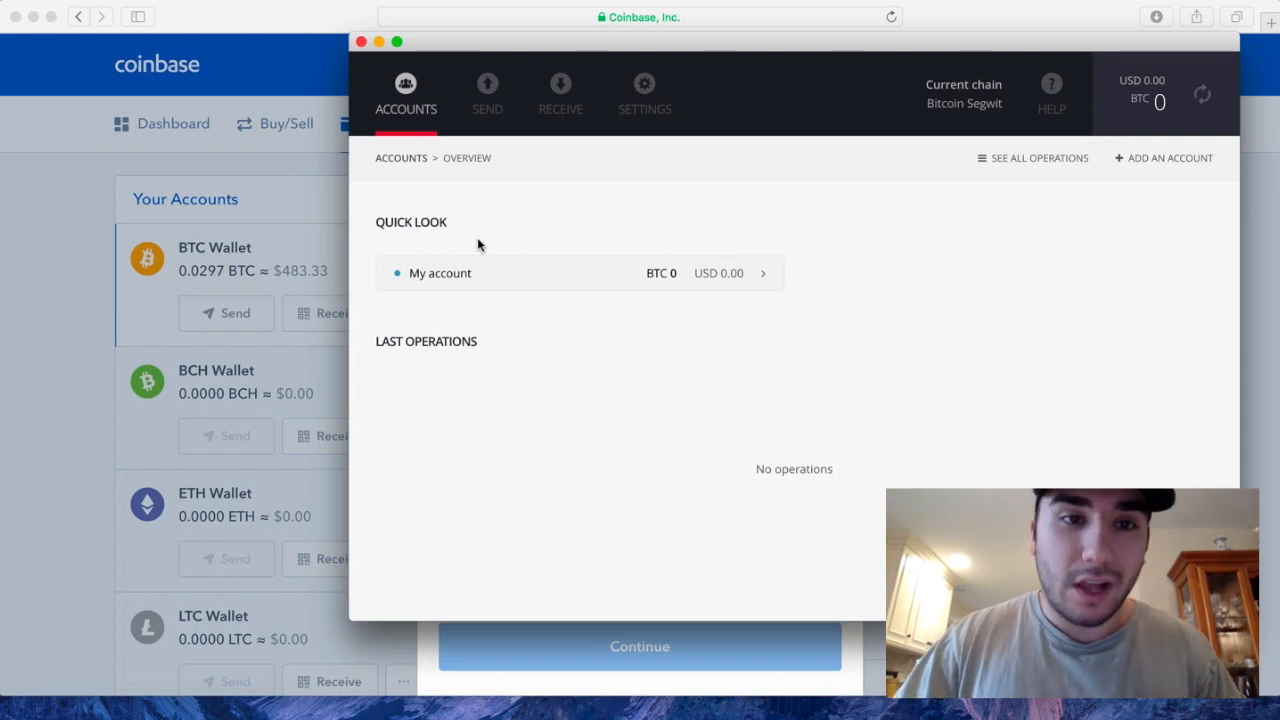
pyautogui.moveTo(550, 95)
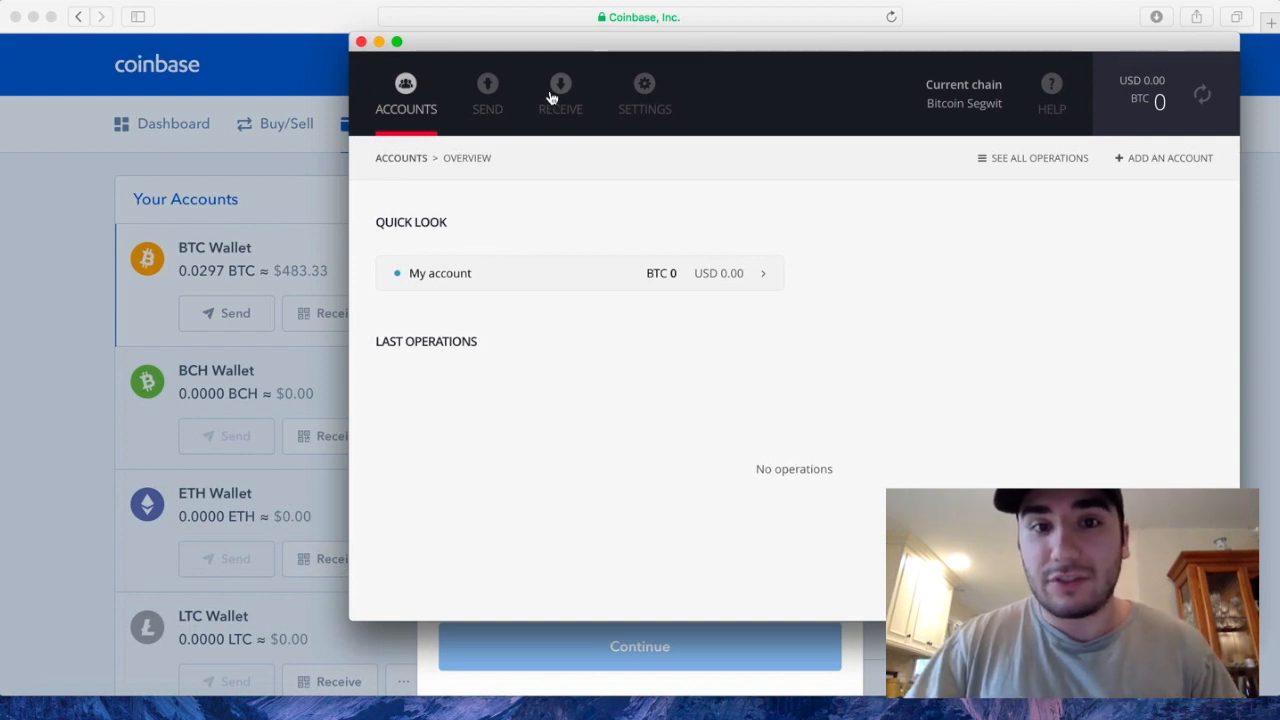
pyautogui.moveTo(745, 145)
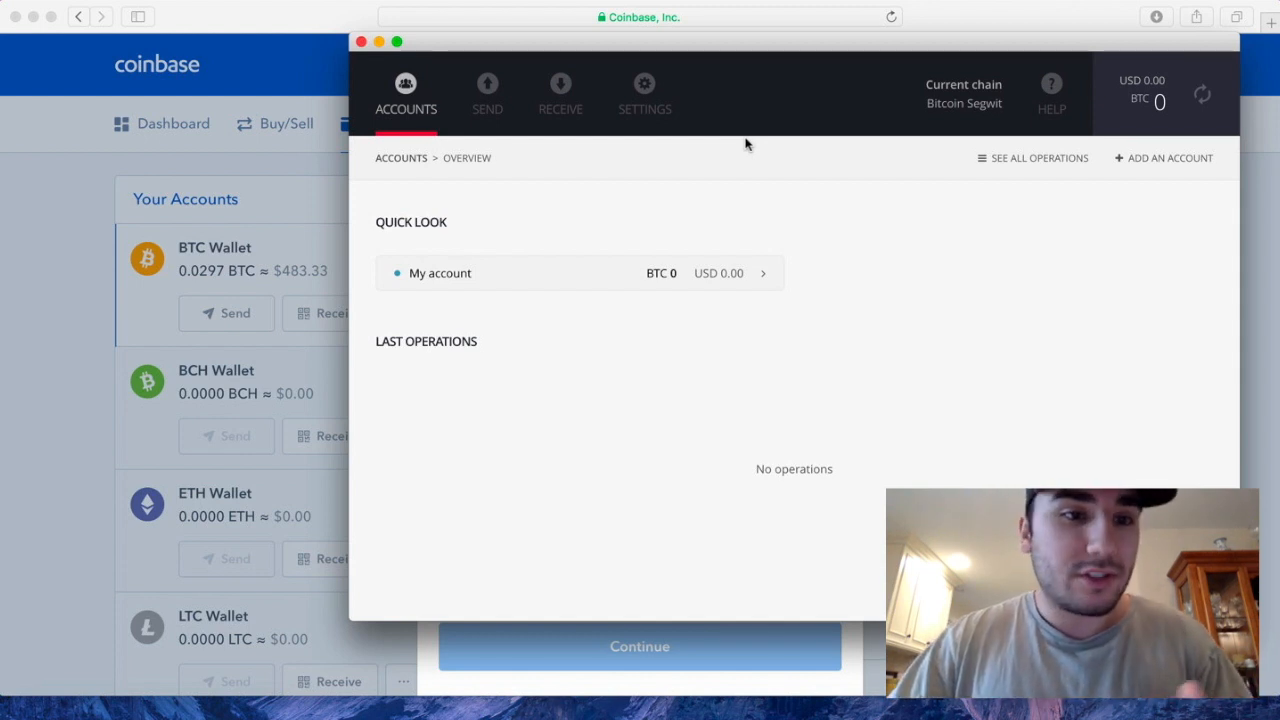
# Copy the Ledger account's Bitcoin receiving address from the Receive screen
pyautogui.click(560, 90)
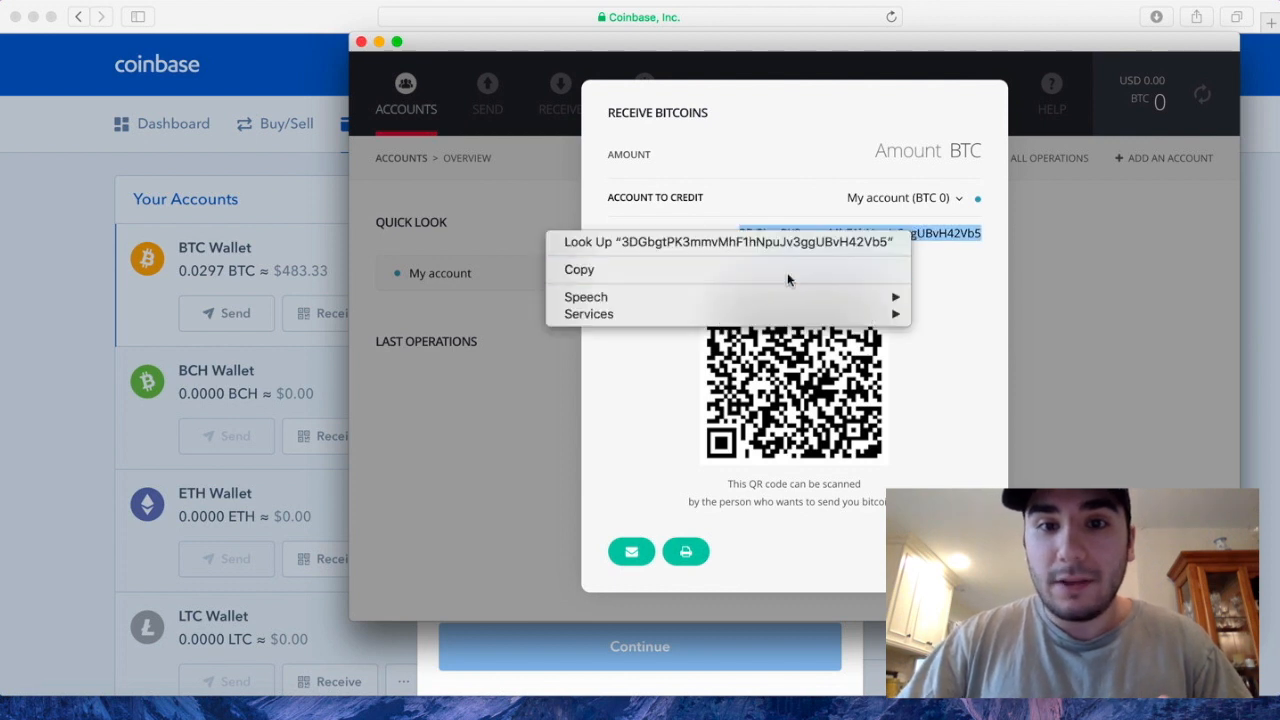
pyautogui.click(579, 269)
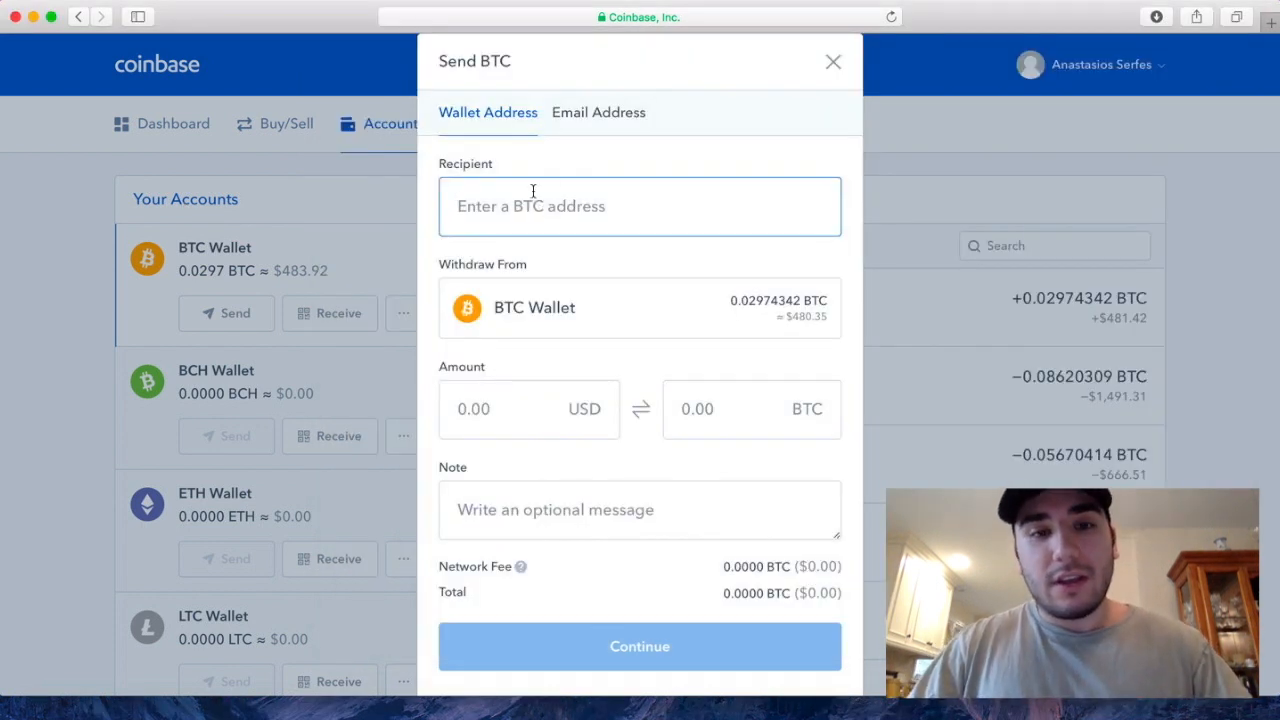
pyautogui.write('DGbgtPK3mmvMhF1hNpuJv3ggUBvH42Vb5')
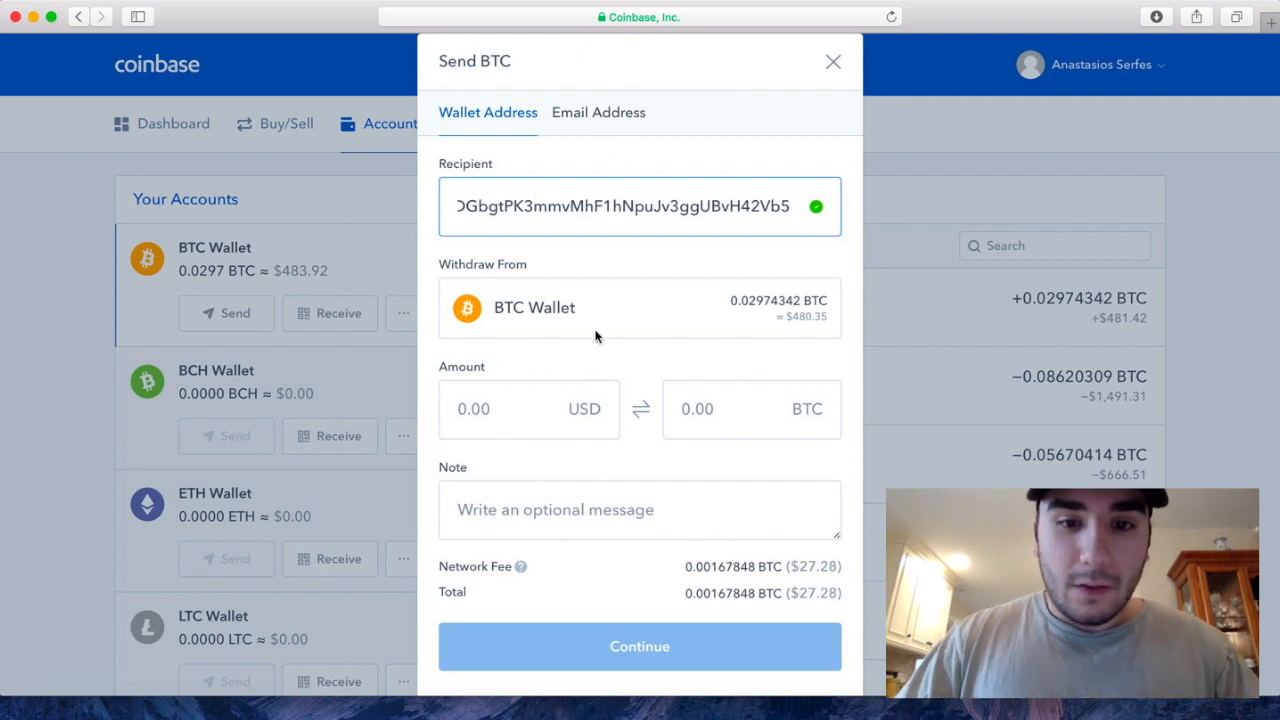
pyautogui.click(700, 409)
pyautogui.write('0')
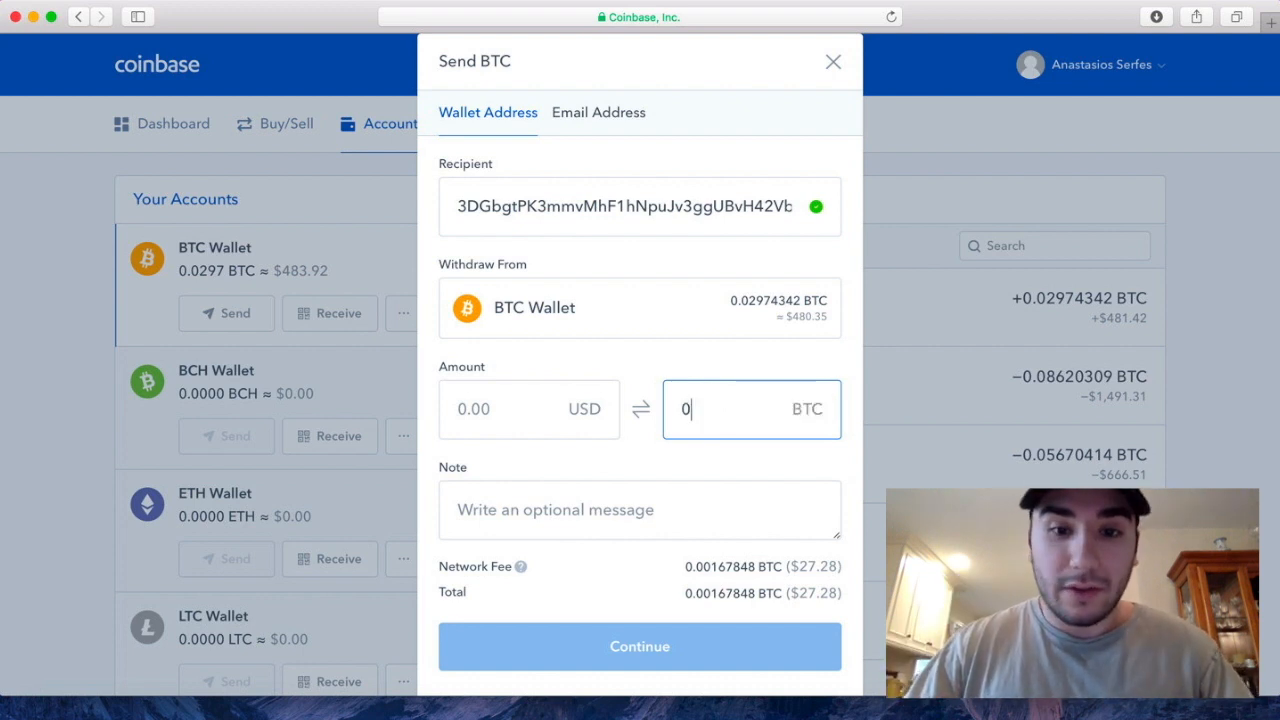
pyautogui.write('.029')
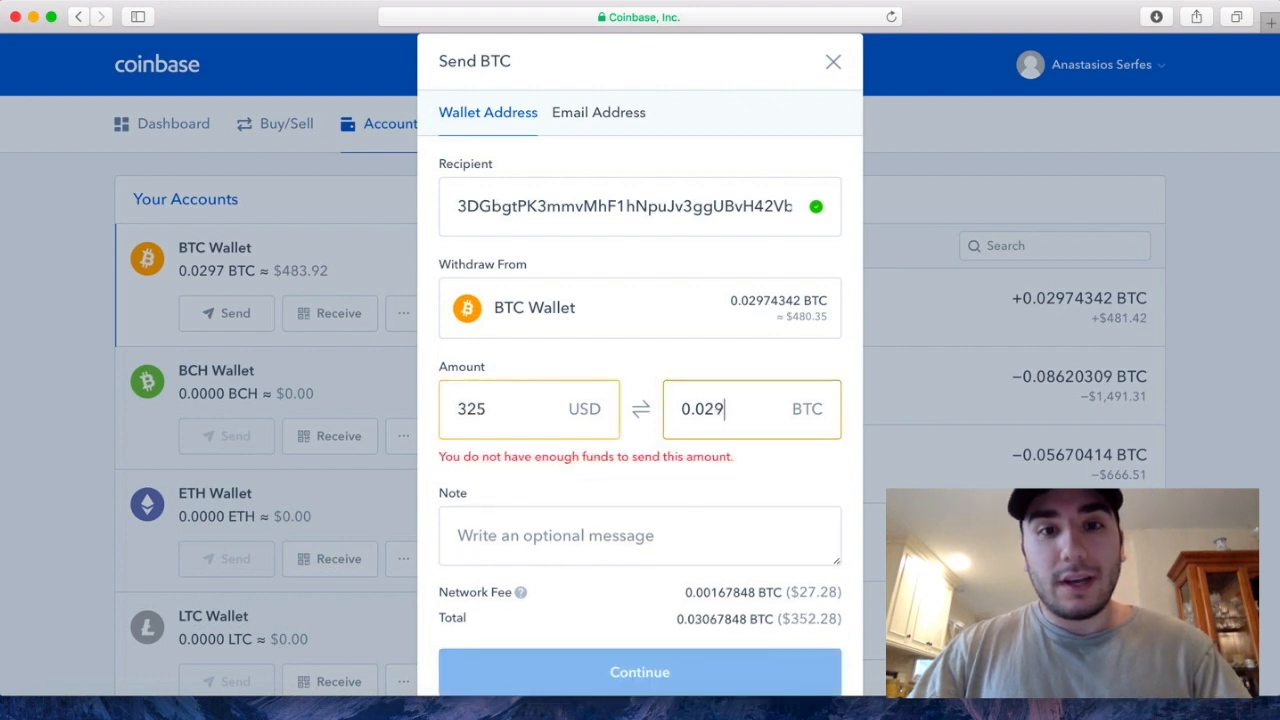
pyautogui.write('7')
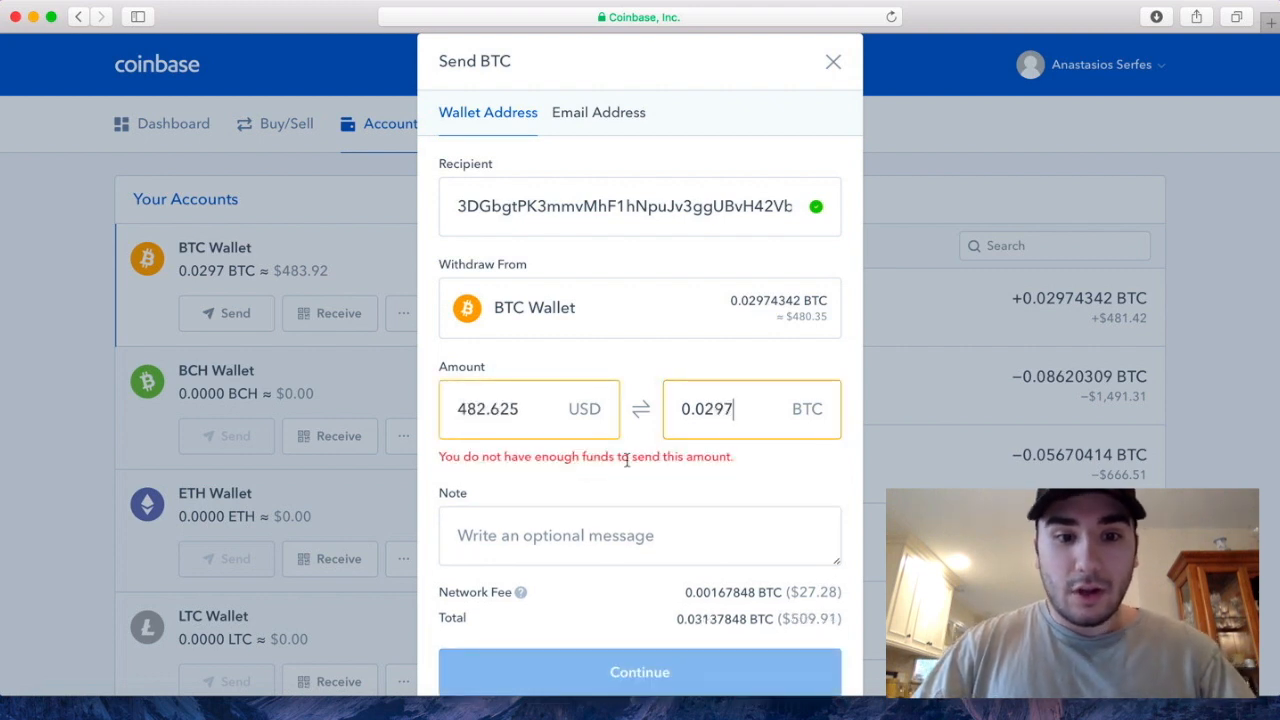
pyautogui.write('0.02806494')
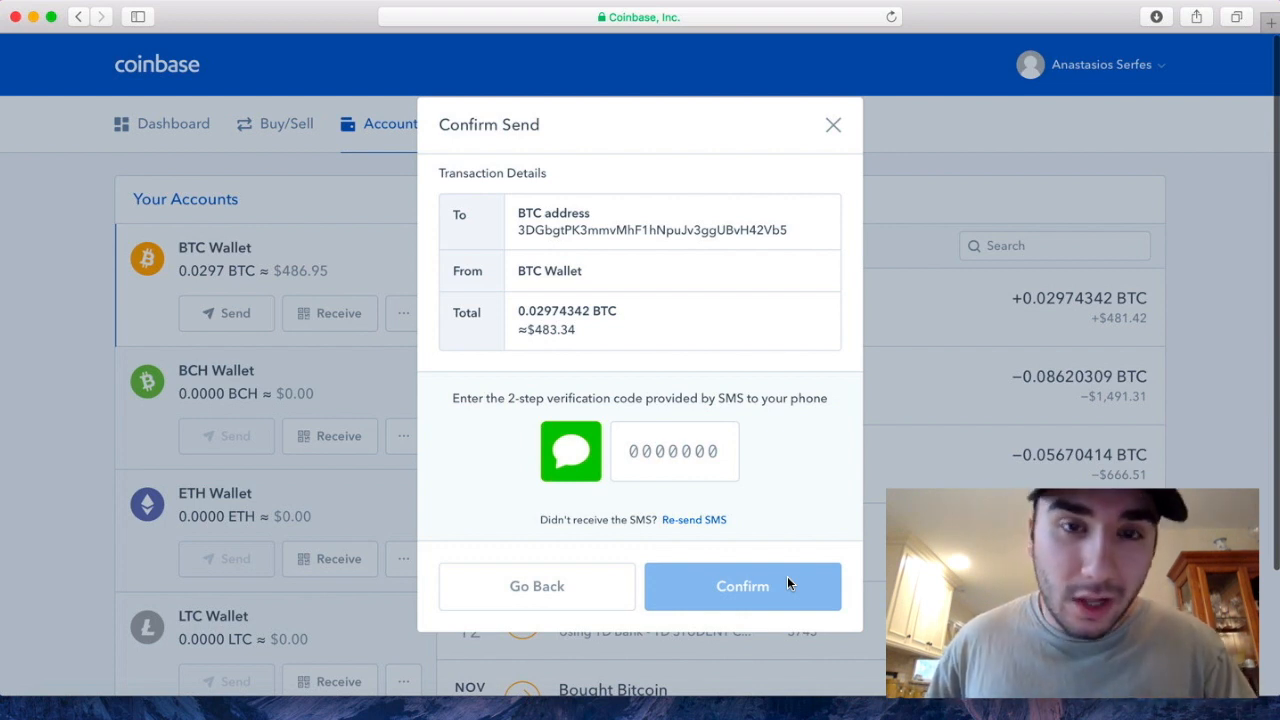
# Confirm the Bitcoin send to the Ledger and check the dashboard activity
pyautogui.click(742, 586)
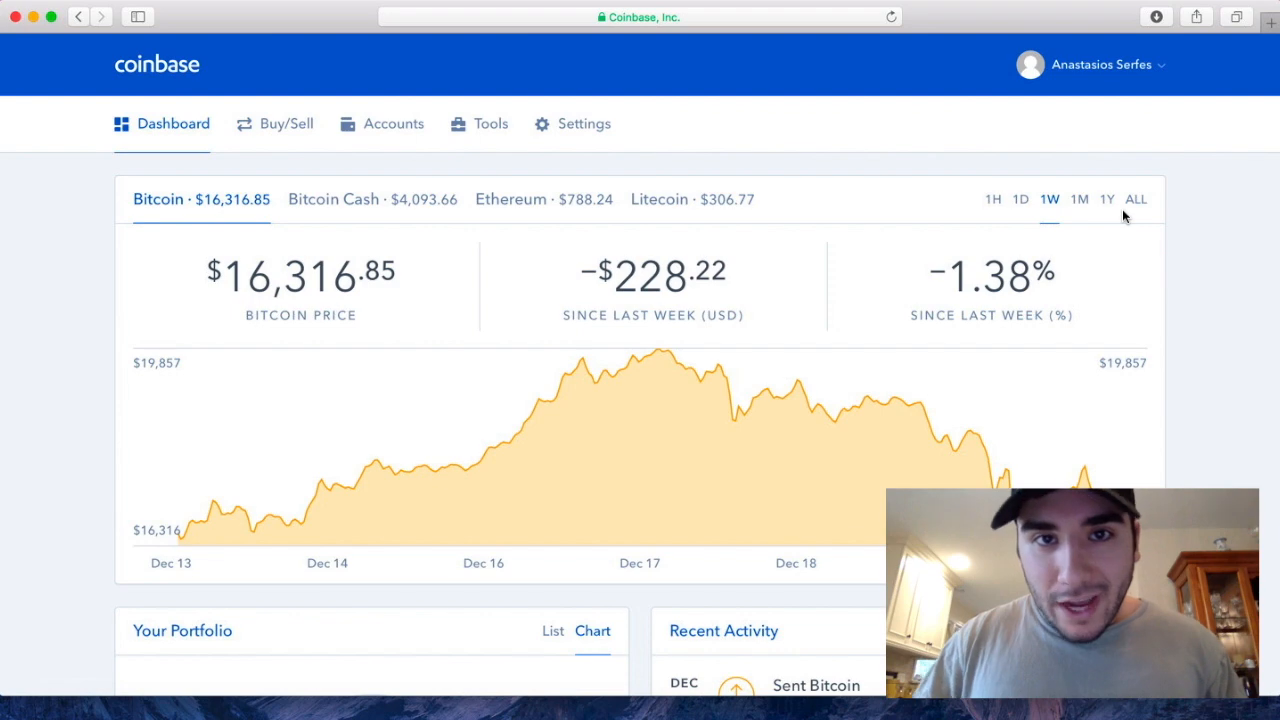
pyautogui.scroll(-3)
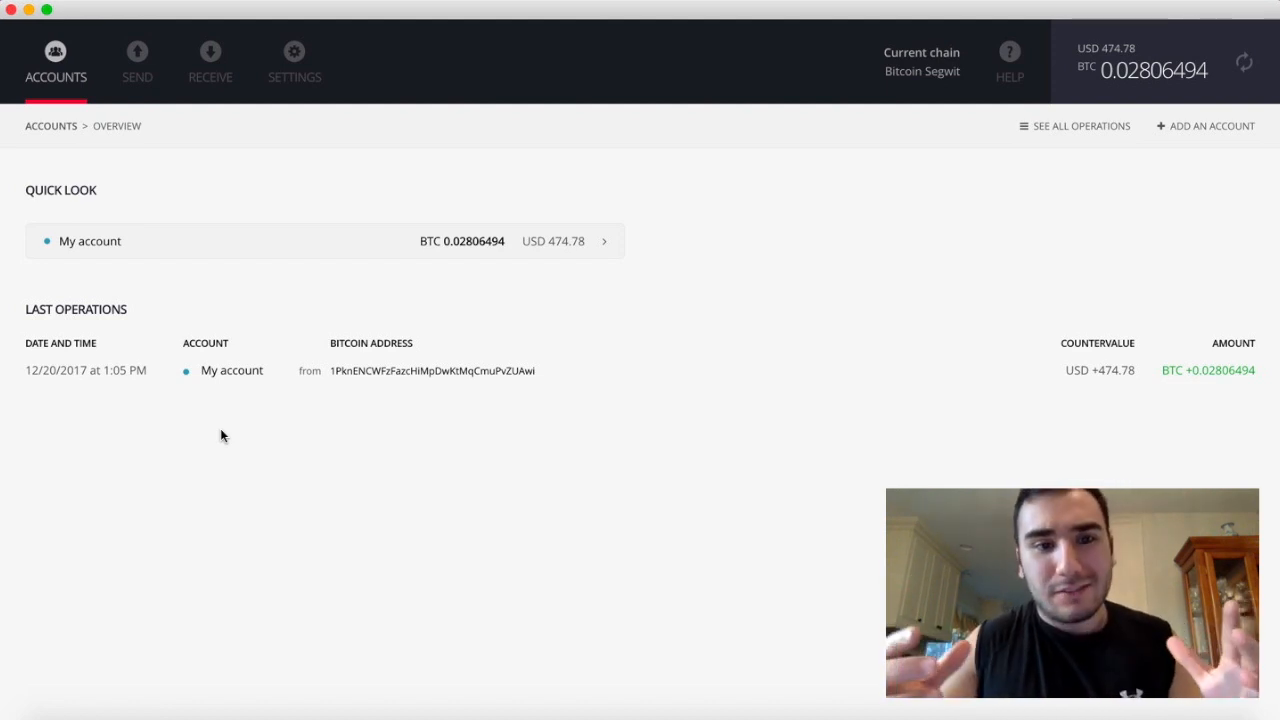
pyautogui.moveTo(605, 312)
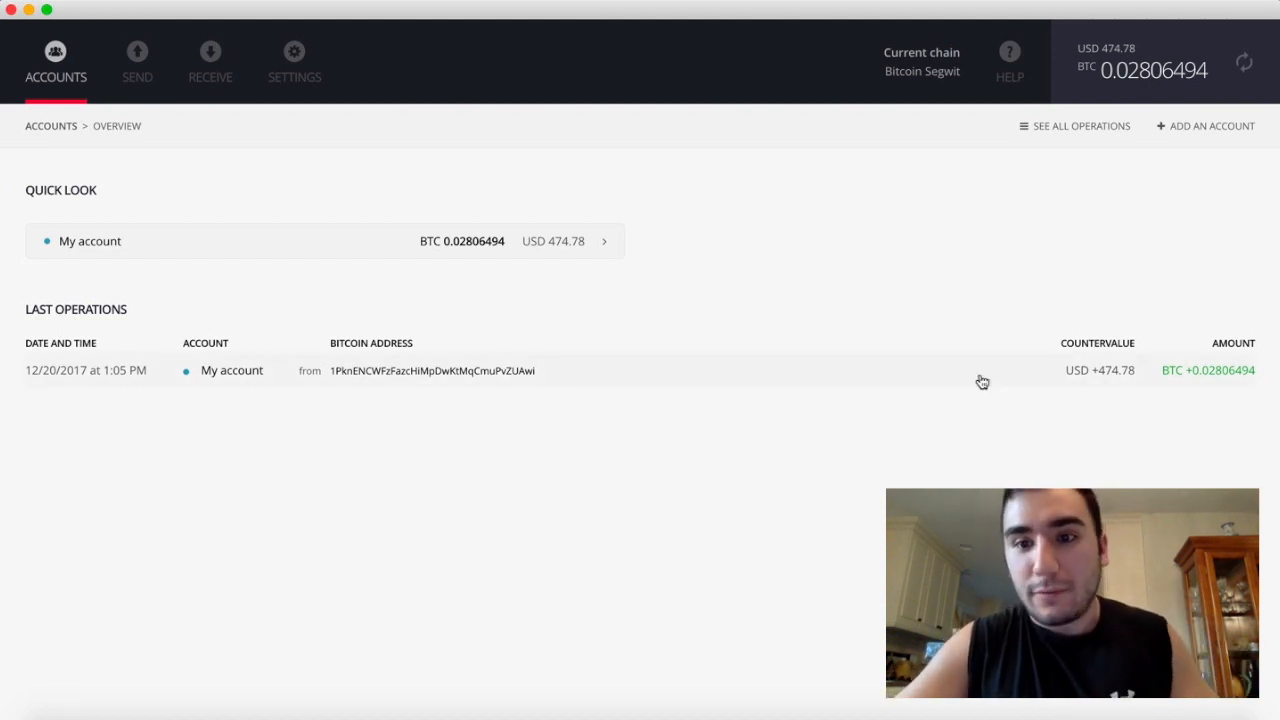
pyautogui.moveTo(1198, 386)
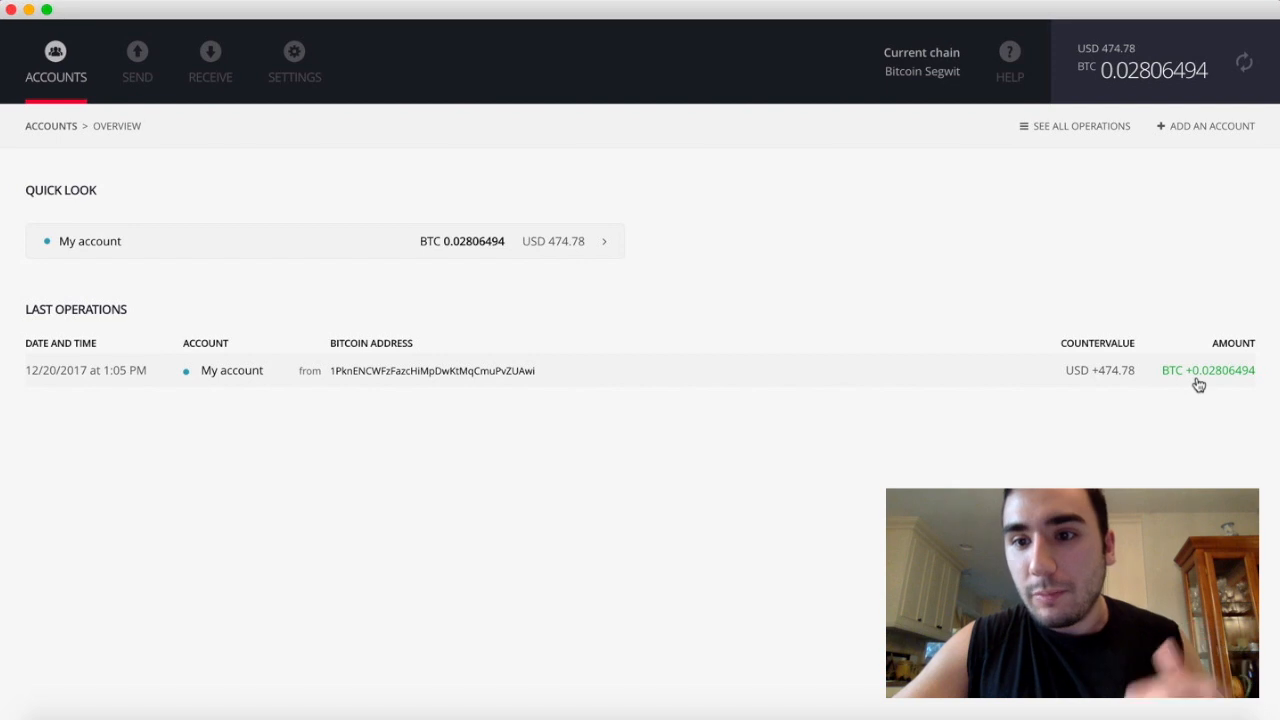